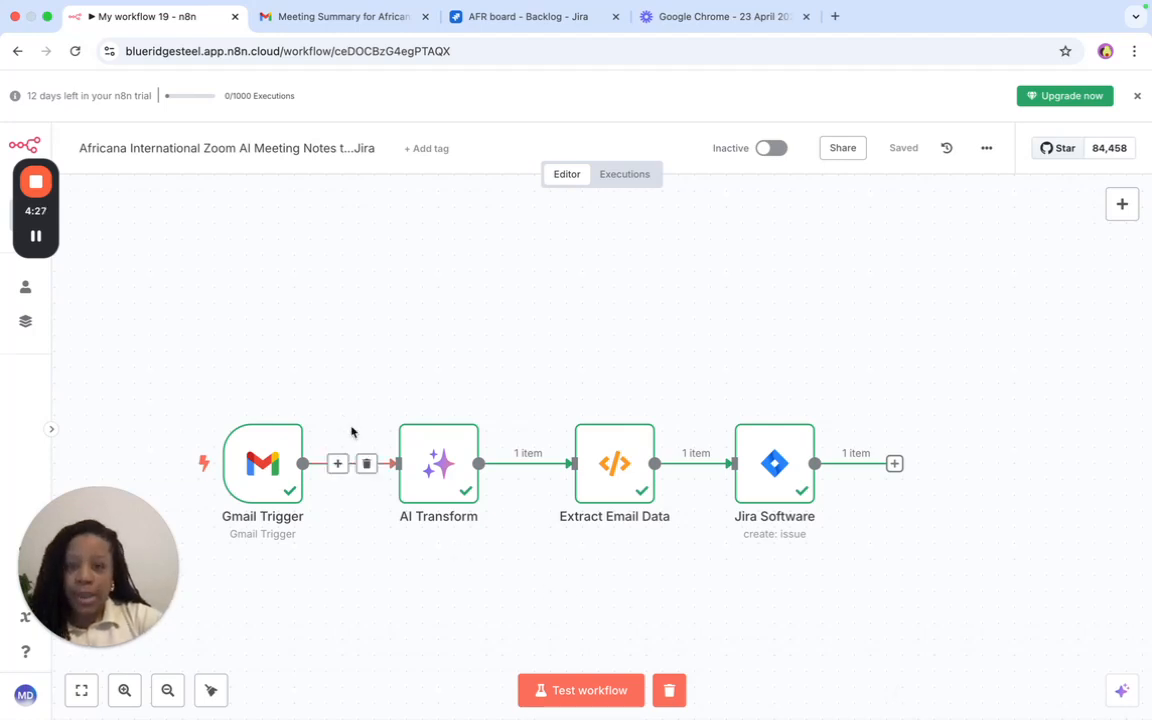
Open the Gmail tab with the 'Meeting Summary for Africana International' email
{"action": "left_click", "coordinate": [340, 16]}
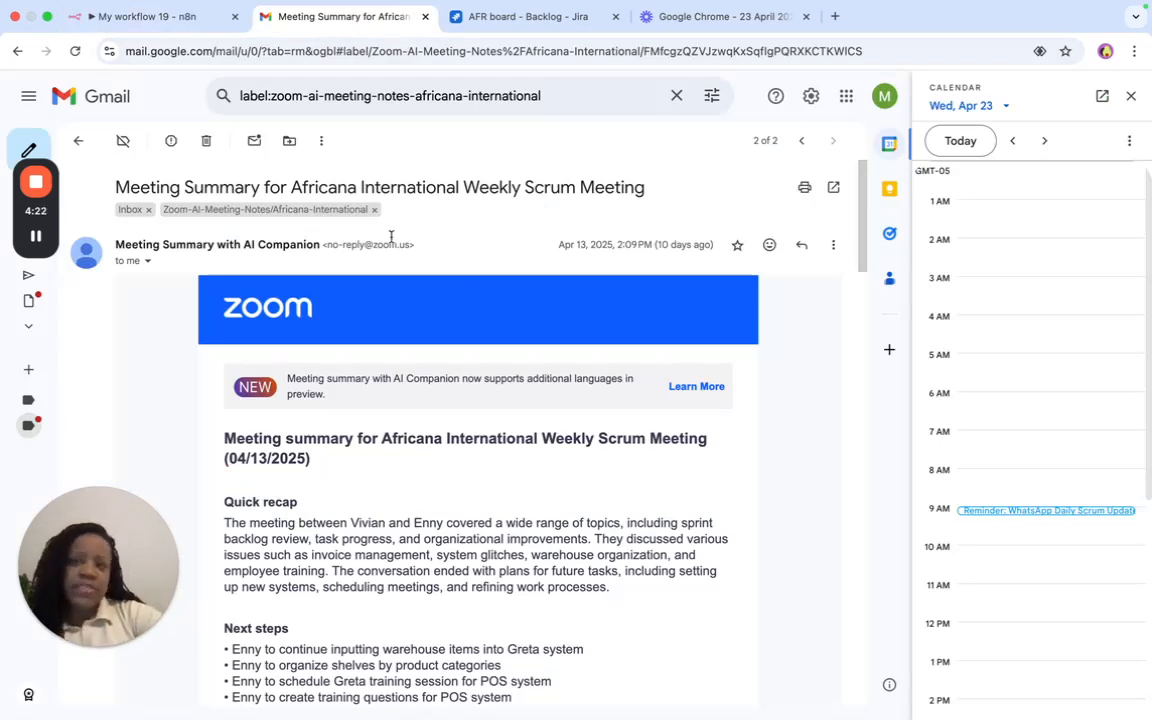
{"action": "left_click", "coordinate": [150, 16]}
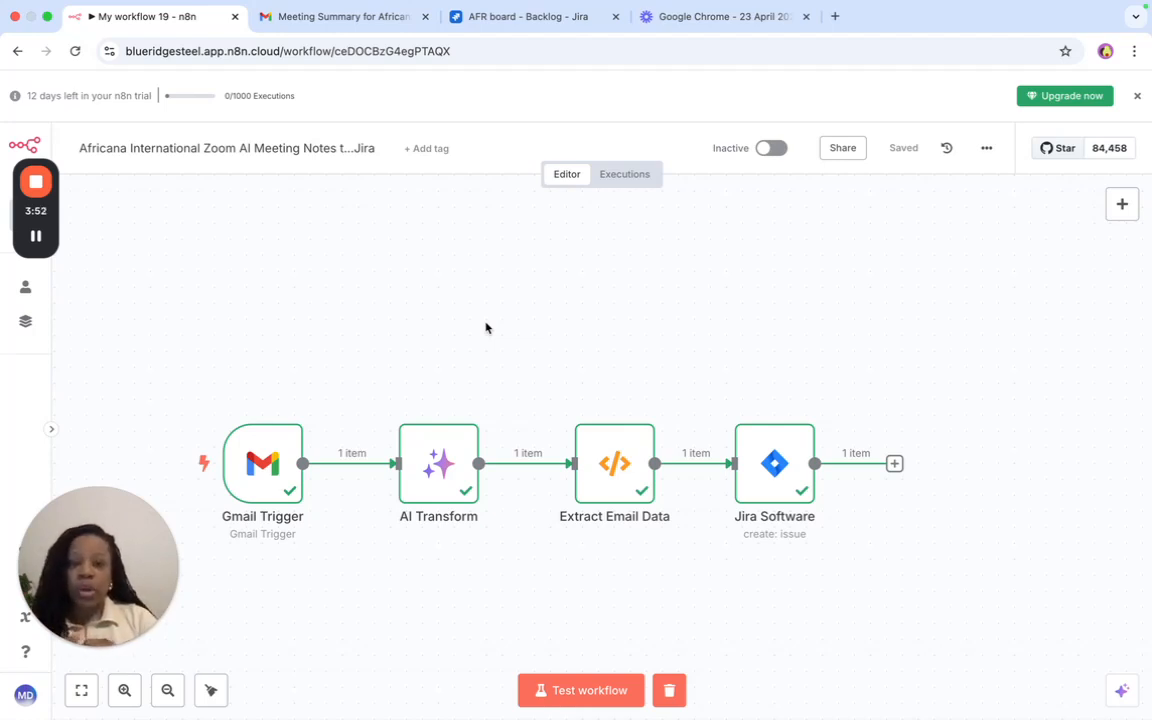
{"action": "mouse_move", "coordinate": [272, 491]}
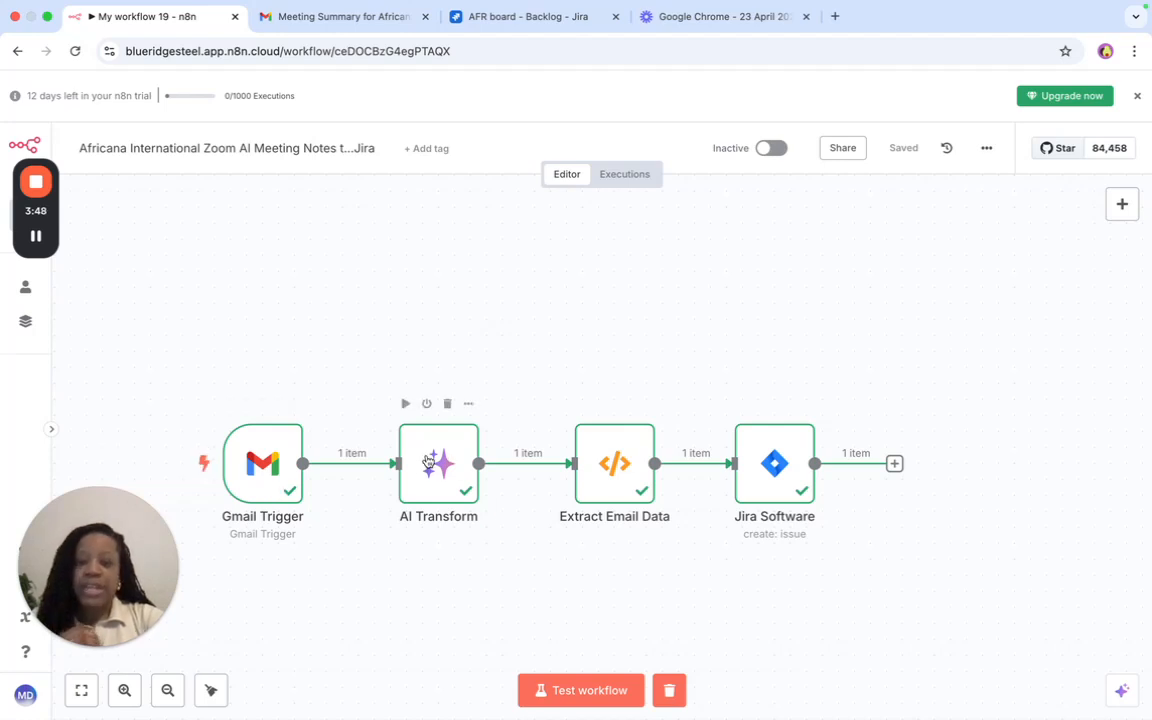
{"action": "mouse_move", "coordinate": [590, 500]}
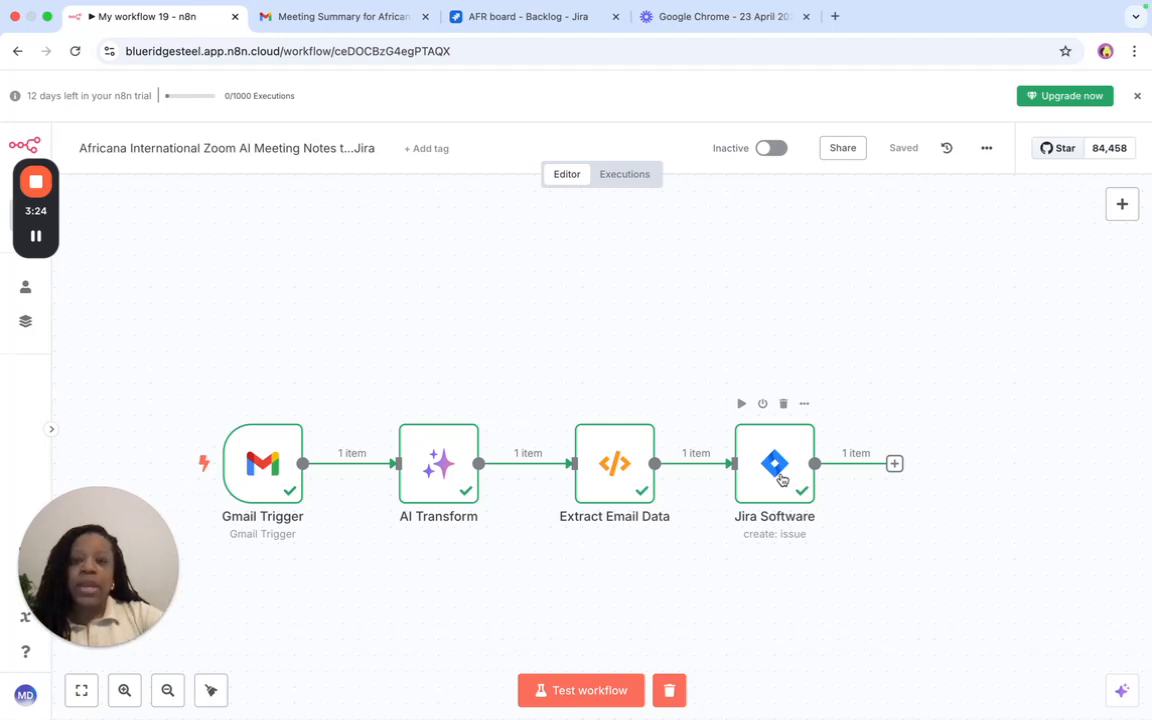
Switch to the 'AFR board - Backlog - Jira' browser tab
{"action": "left_click", "coordinate": [533, 16]}
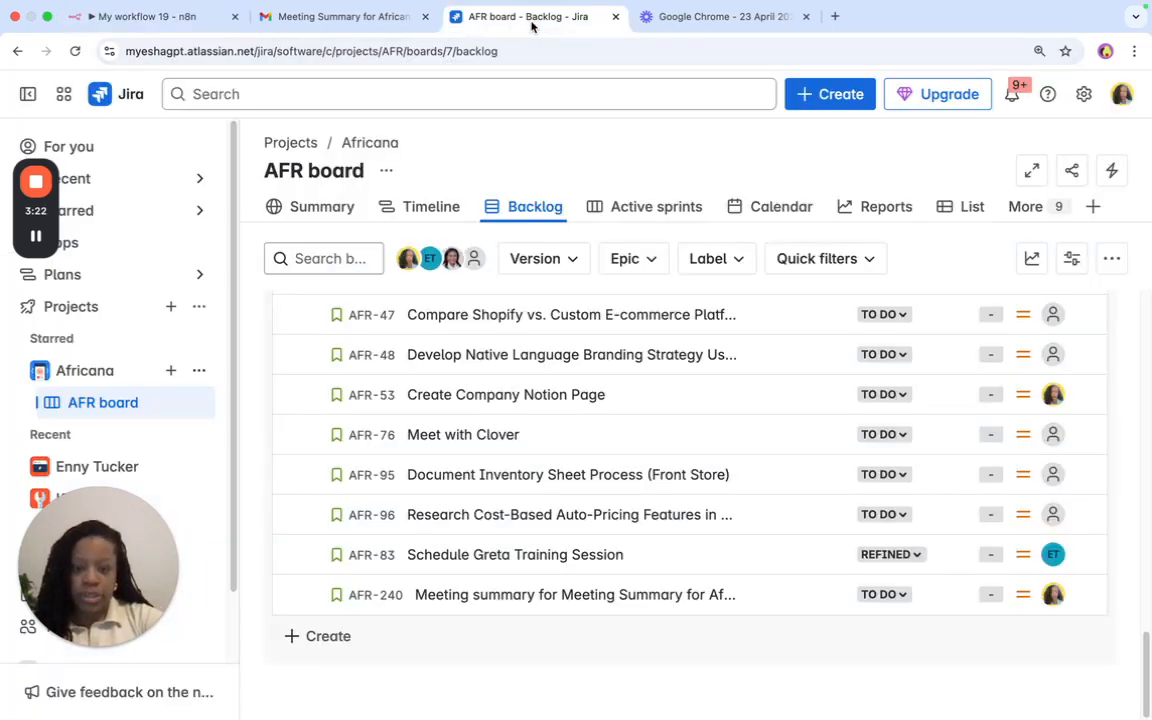
{"action": "mouse_move", "coordinate": [491, 207]}
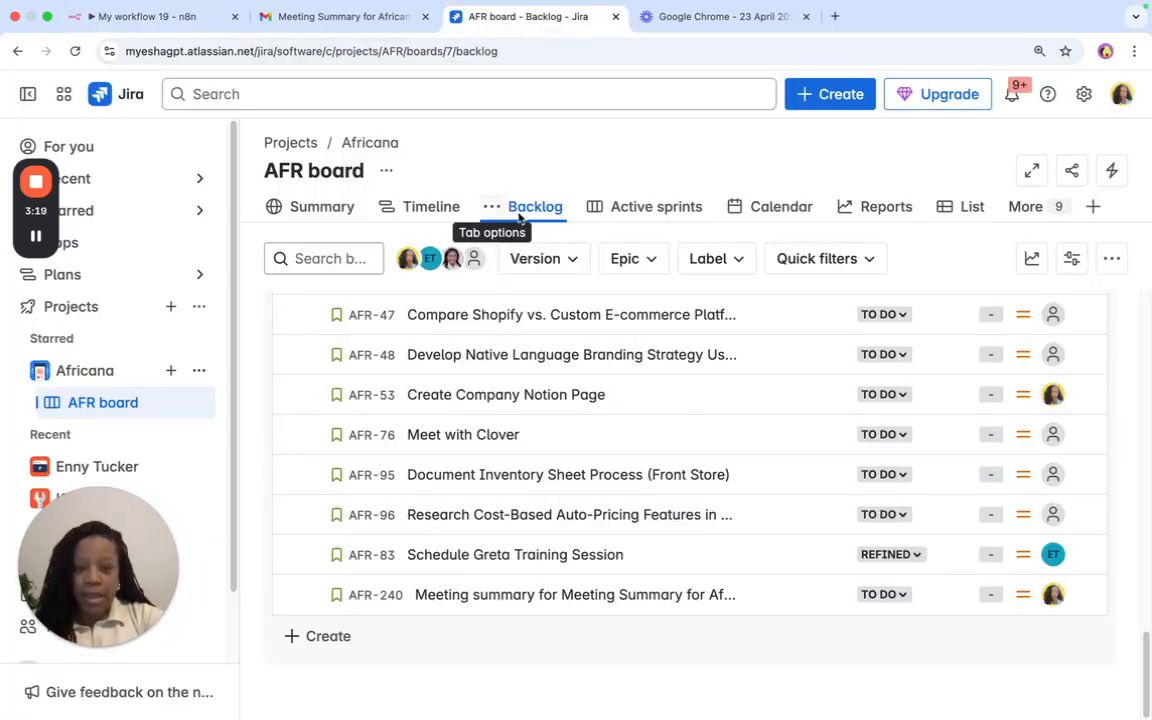
{"action": "mouse_move", "coordinate": [372, 594]}
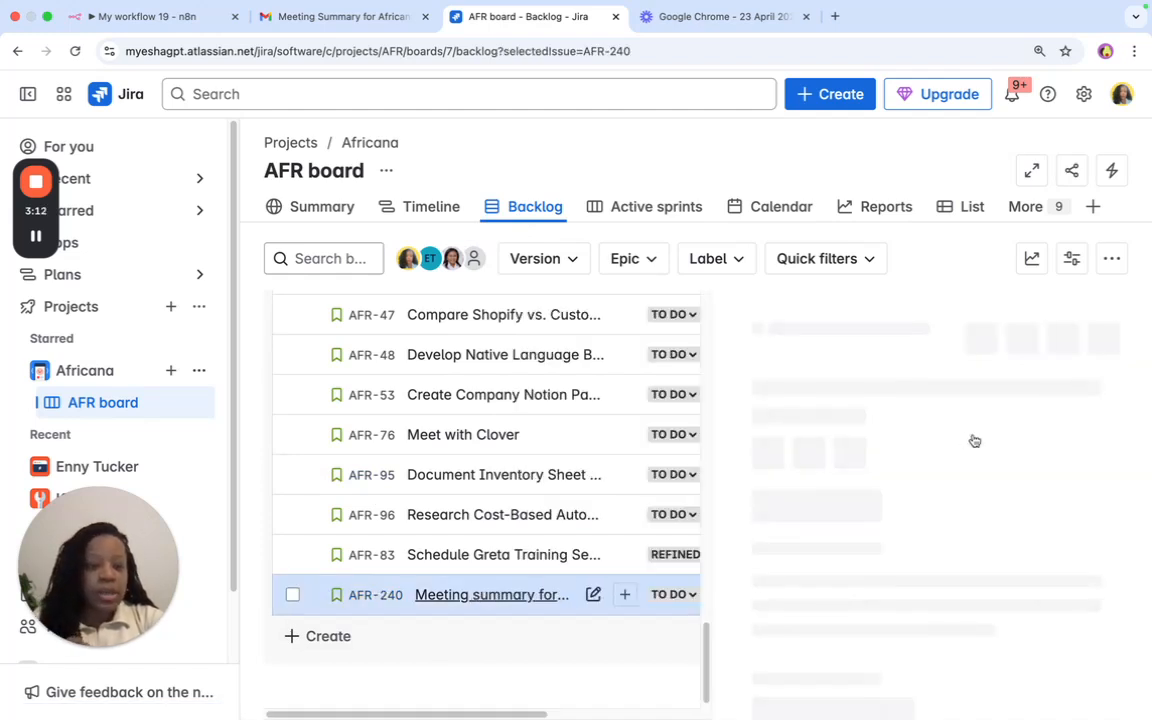
Open AFR-240's 04-13-2025 summary details, then go back to the n8n tab
{"action": "left_click", "coordinate": [491, 594]}
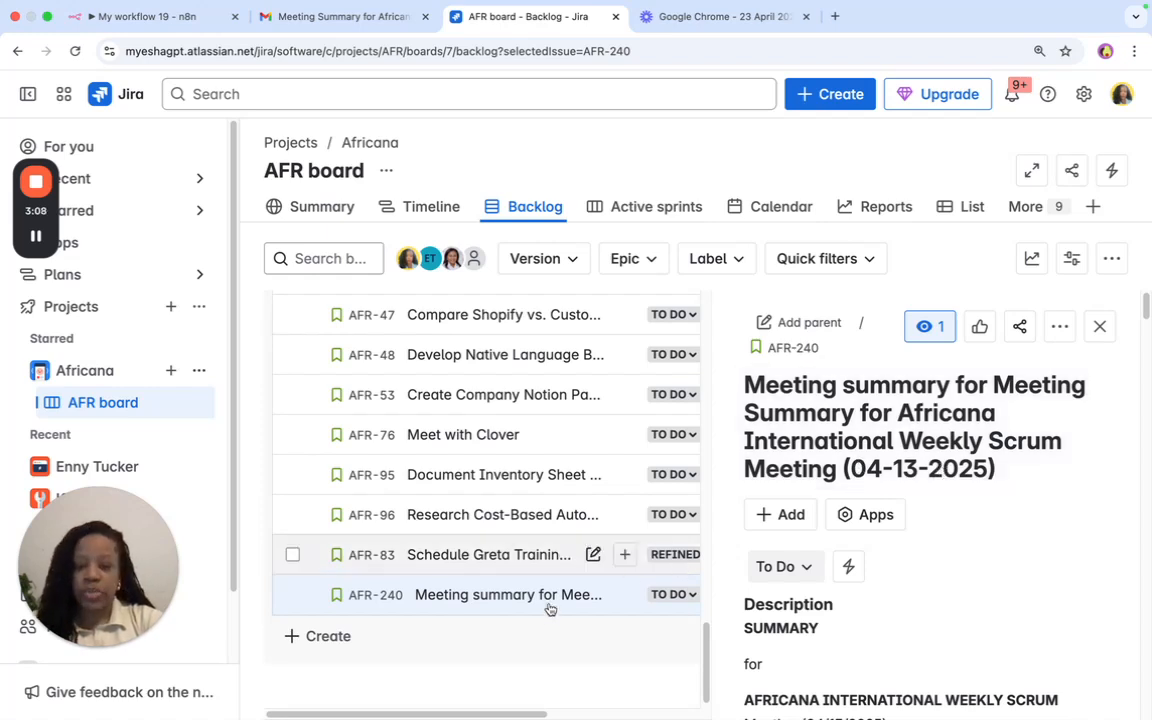
{"action": "mouse_move", "coordinate": [220, 182]}
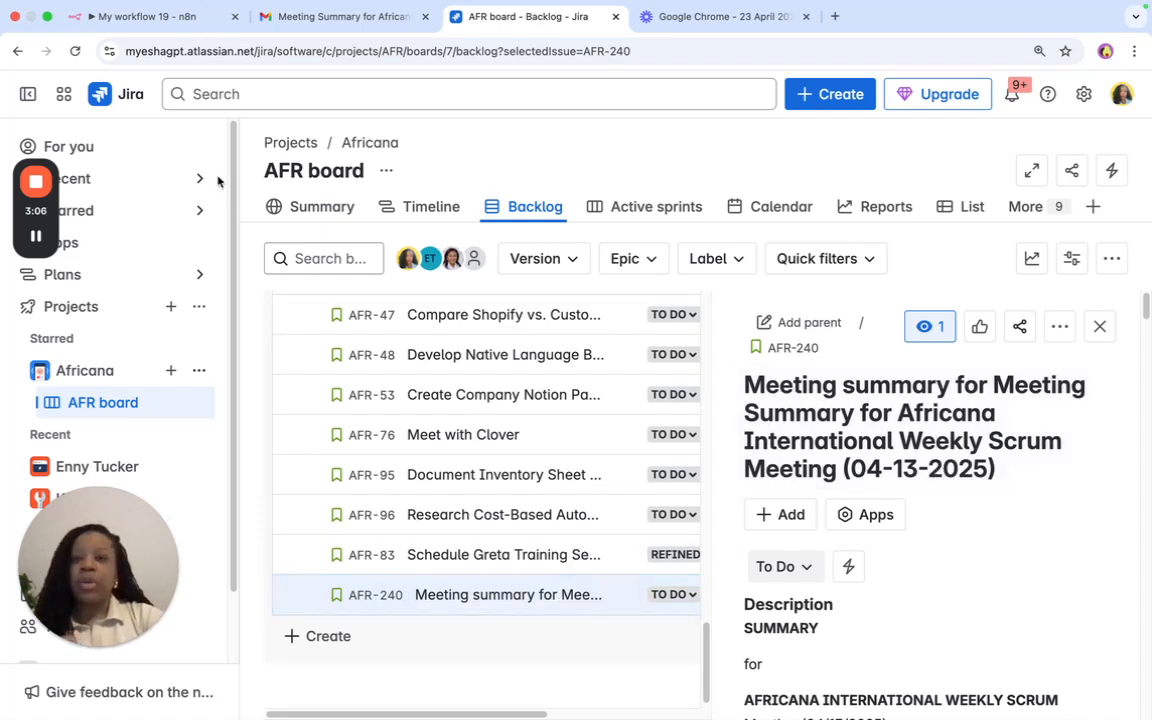
{"action": "left_click", "coordinate": [150, 16]}
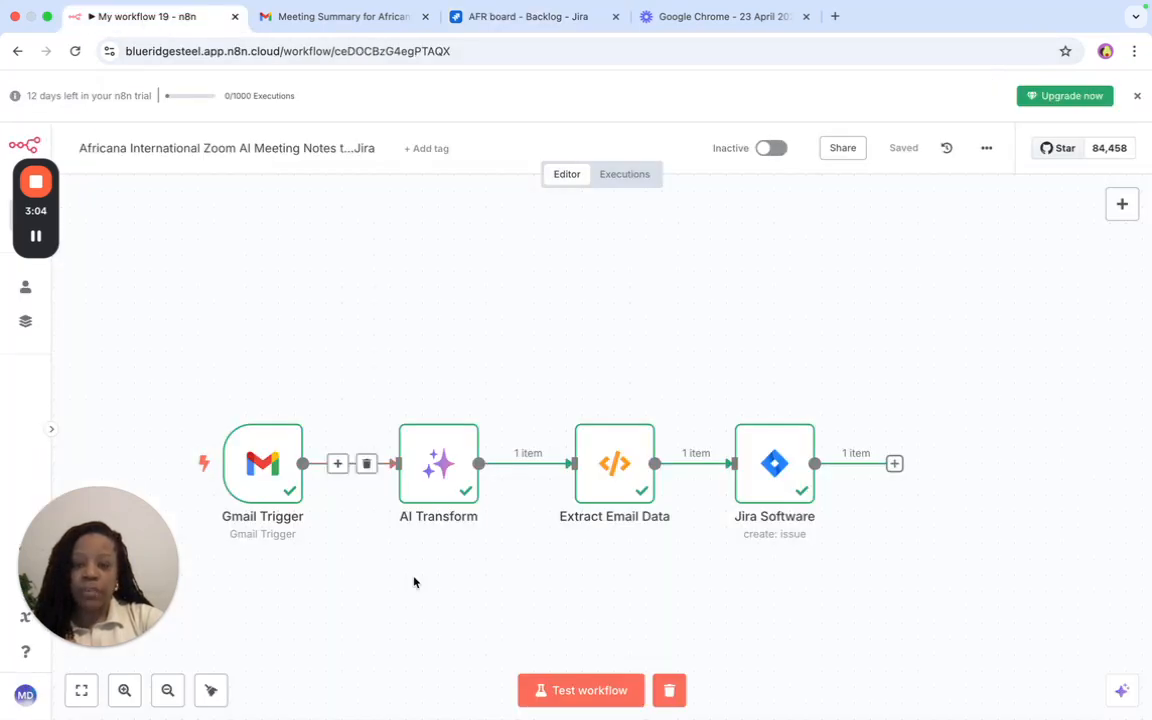
{"action": "left_click", "coordinate": [580, 690]}
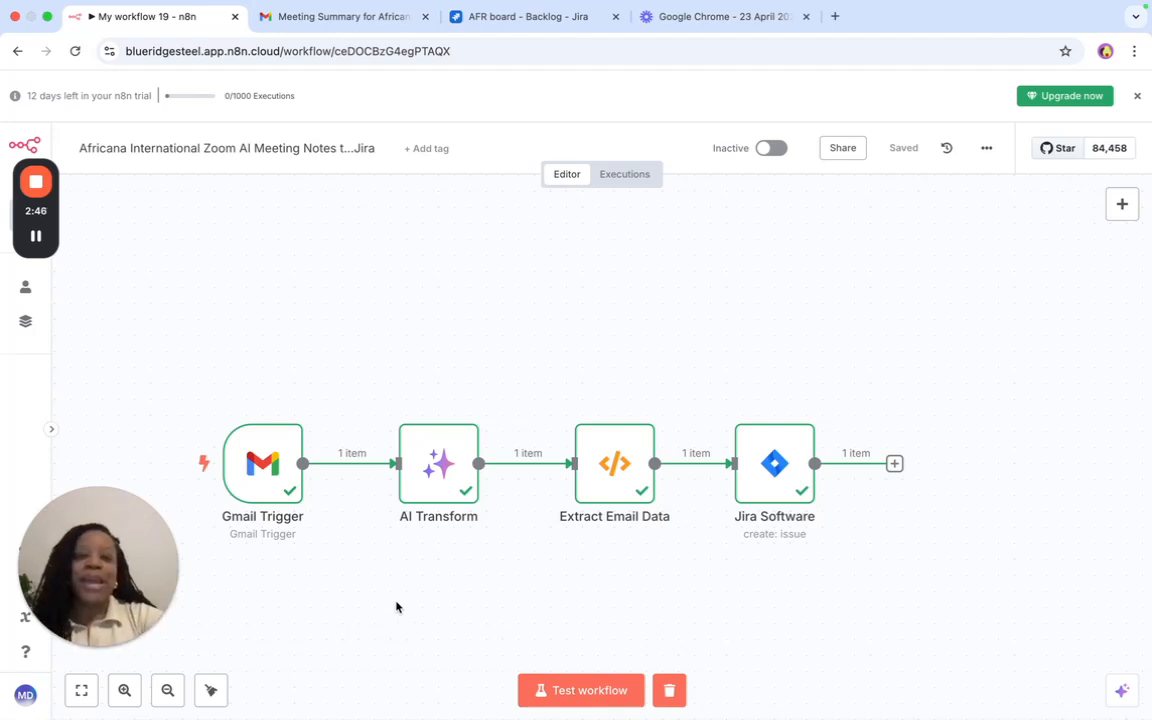
{"action": "left_click", "coordinate": [533, 16]}
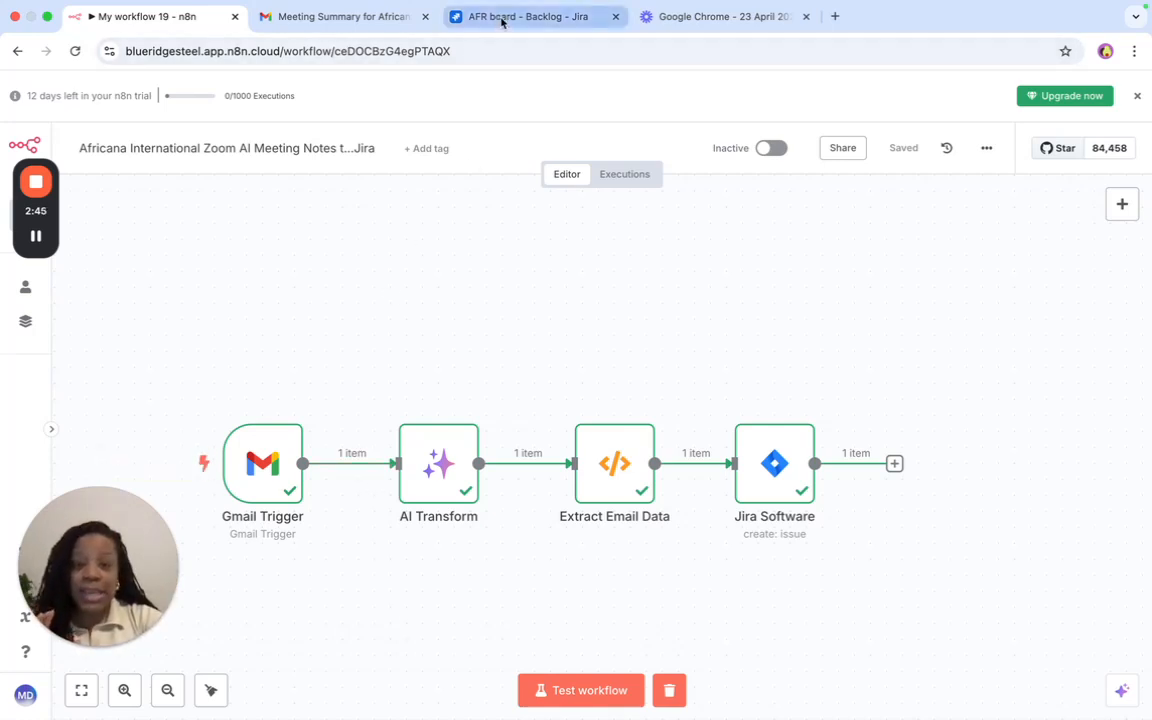
Switch to the 'AFR board - Backlog - Jira' tab to find AFR-243
{"action": "left_click", "coordinate": [533, 16]}
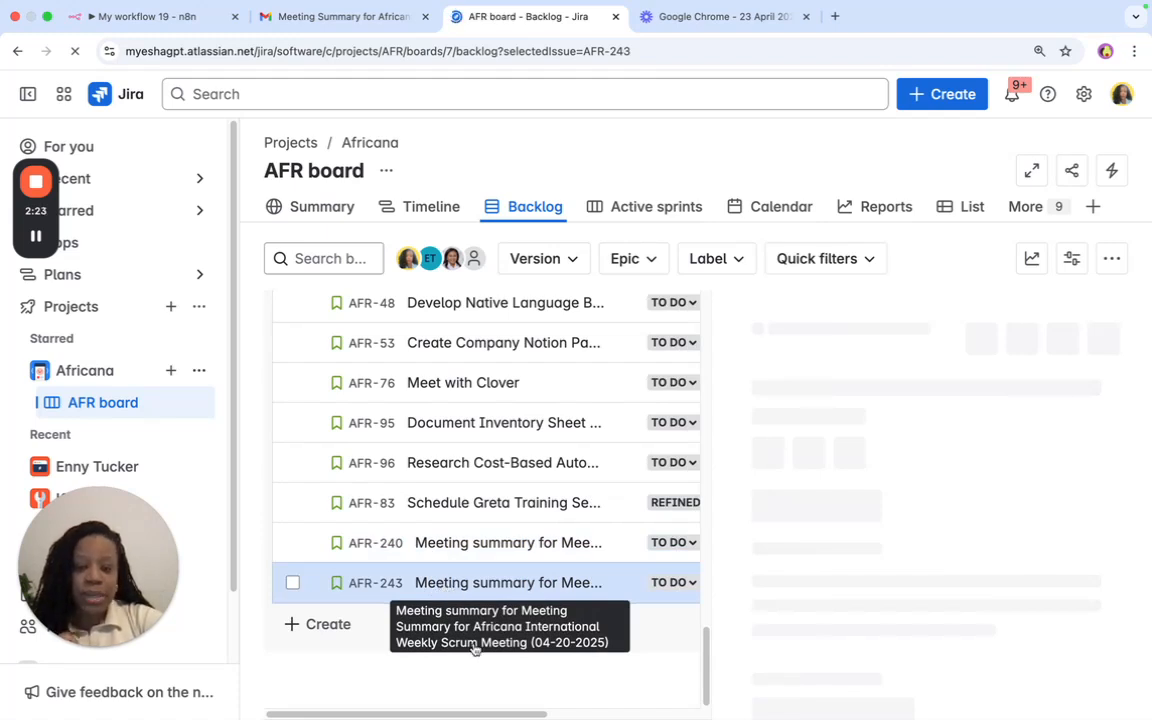
{"action": "mouse_move", "coordinate": [487, 588]}
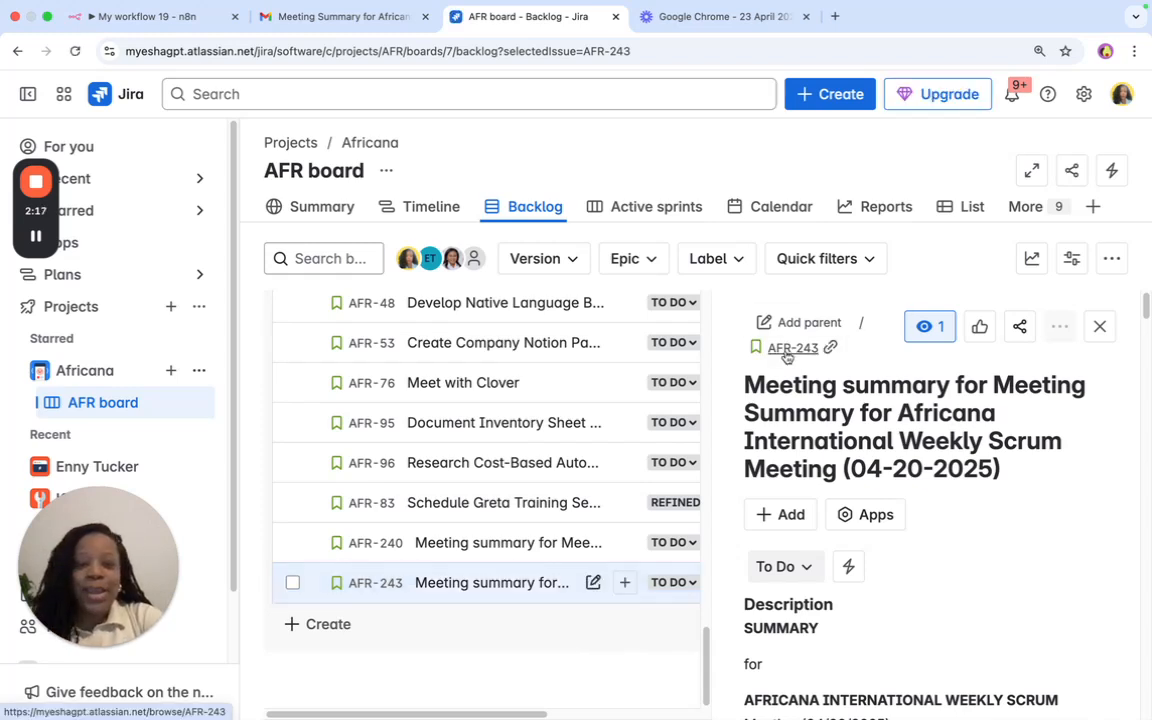
Open the AFR-243 issue key link as a full page in a new tab
{"action": "left_click", "coordinate": [792, 347]}
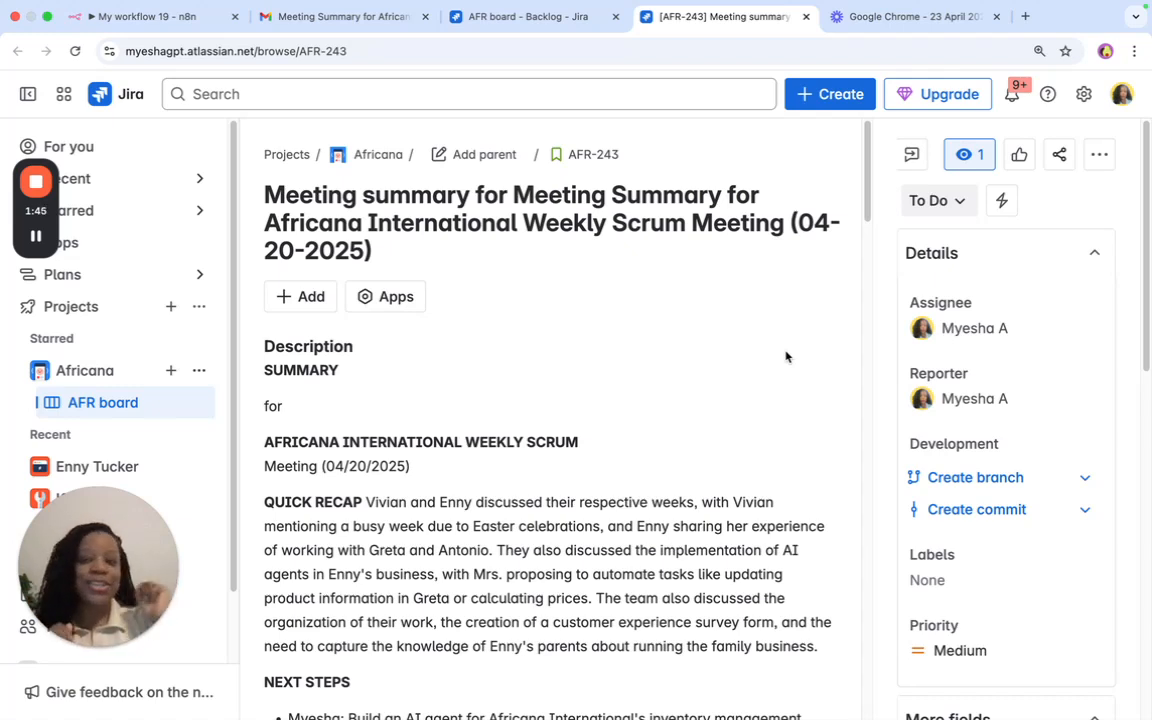
{"action": "mouse_move", "coordinate": [818, 333]}
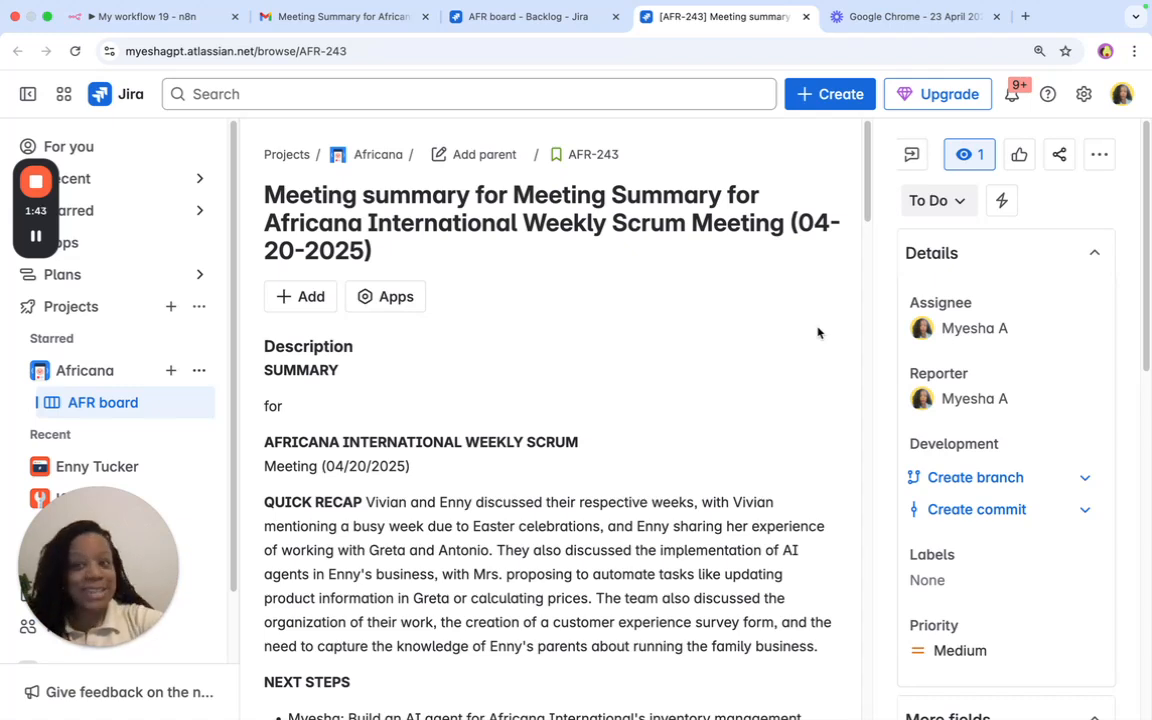